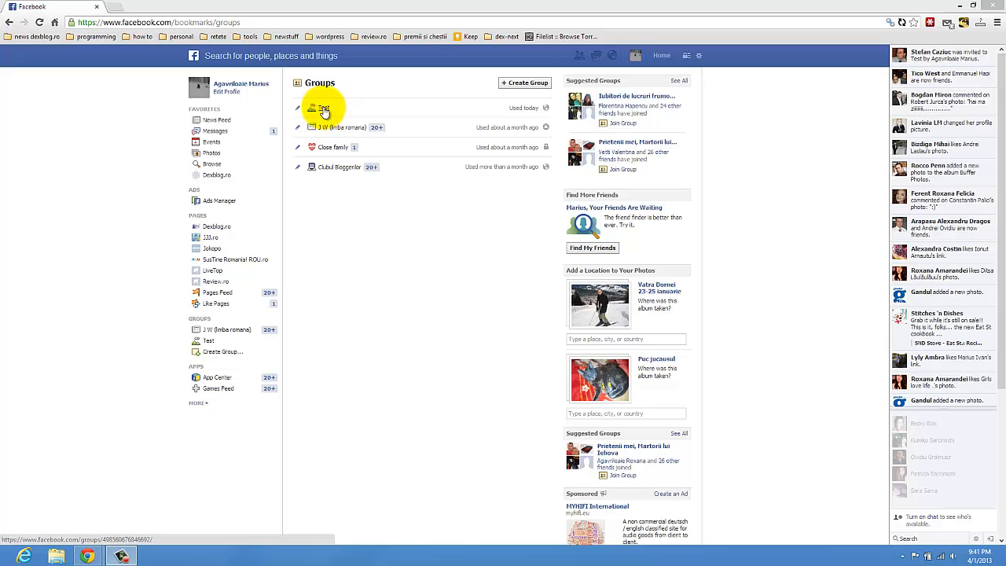
Go into the Test group from the Groups list and show its two-member Members page
left_click(323, 106)
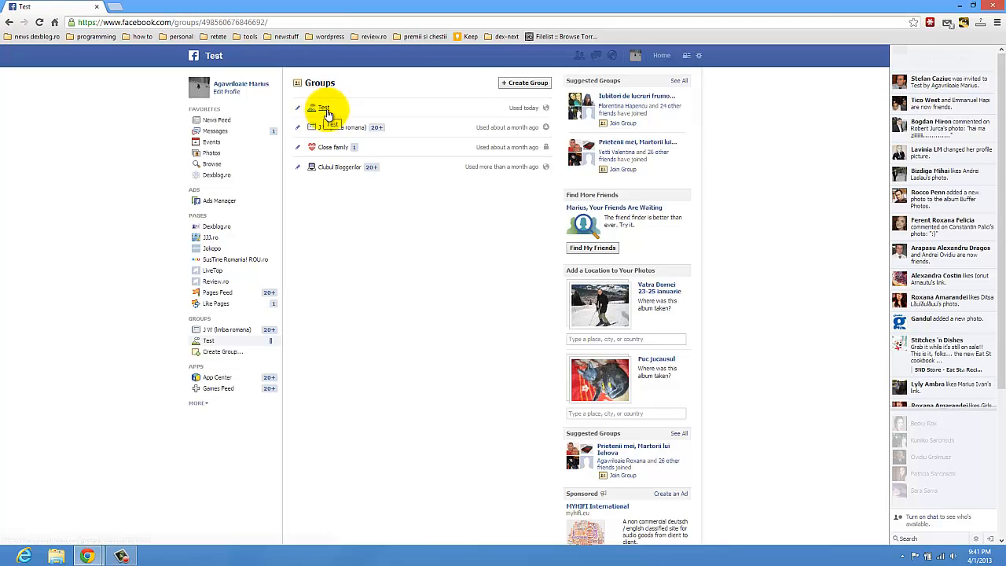
left_click(321, 107)
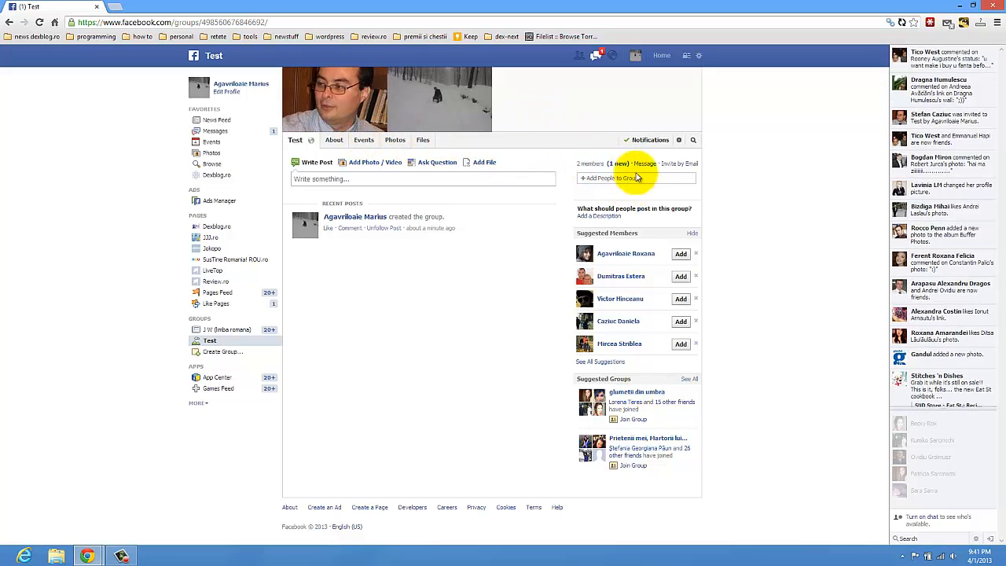
left_click(618, 164)
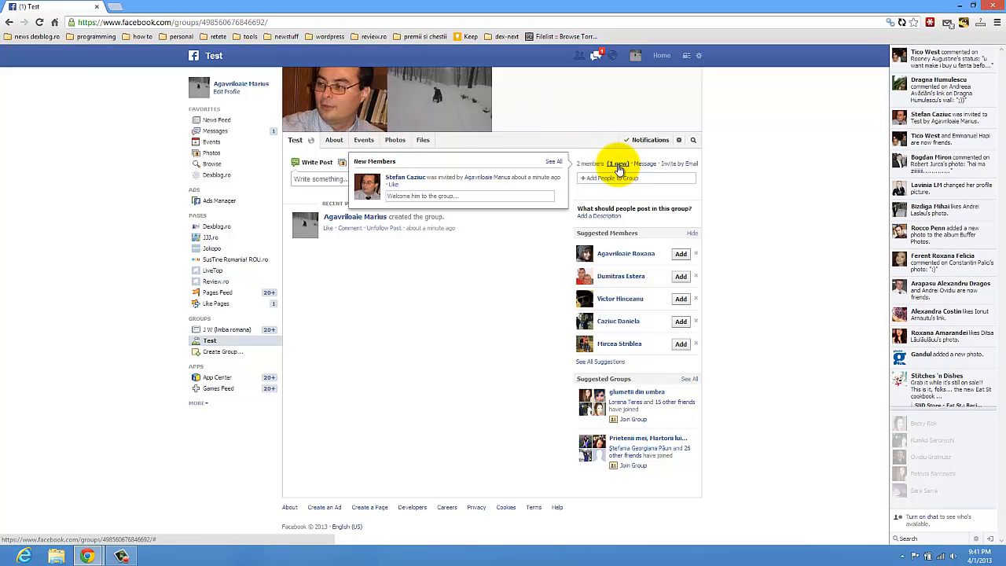
left_click(588, 164)
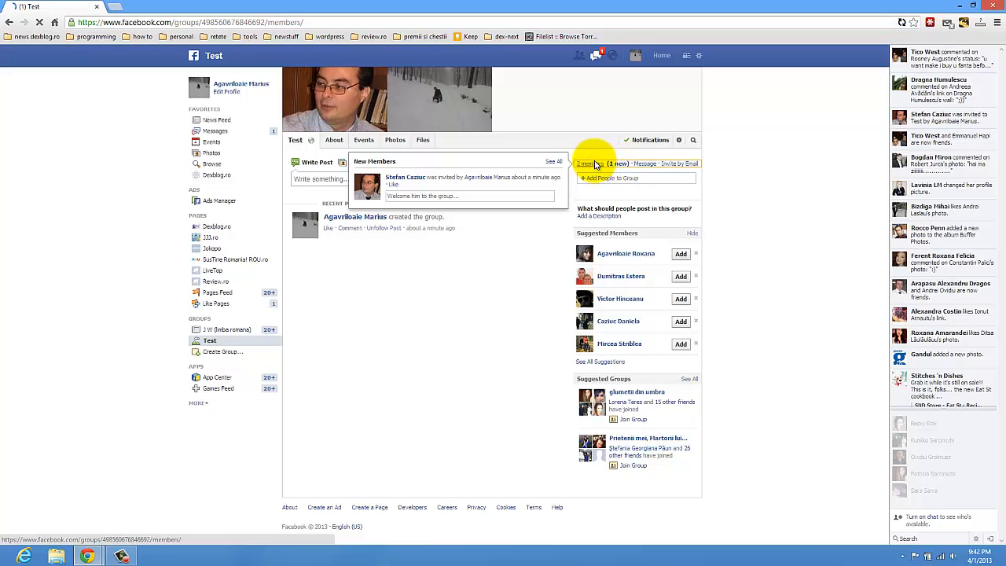
left_click(588, 163)
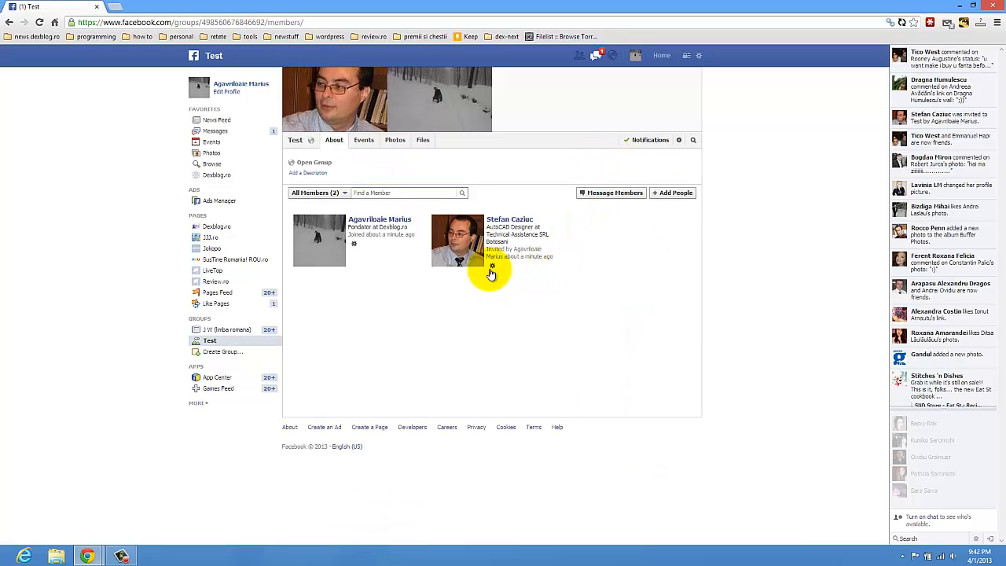
left_click(492, 268)
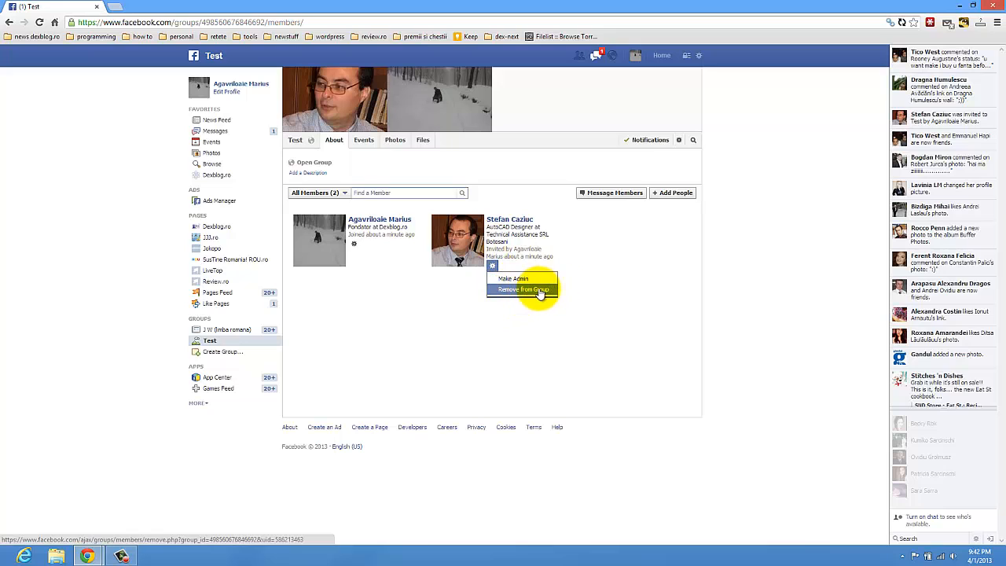
left_click(523, 289)
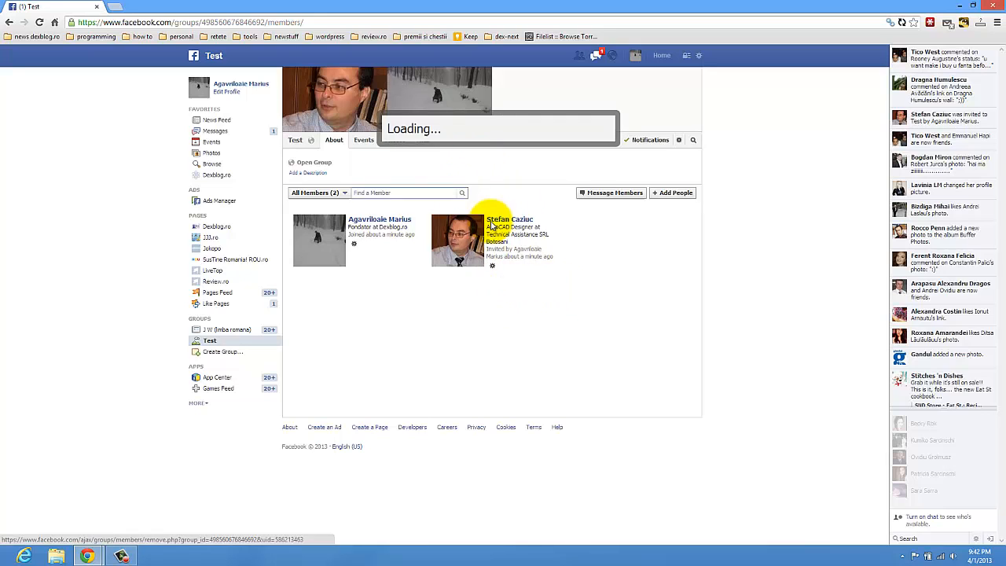
left_click(492, 266)
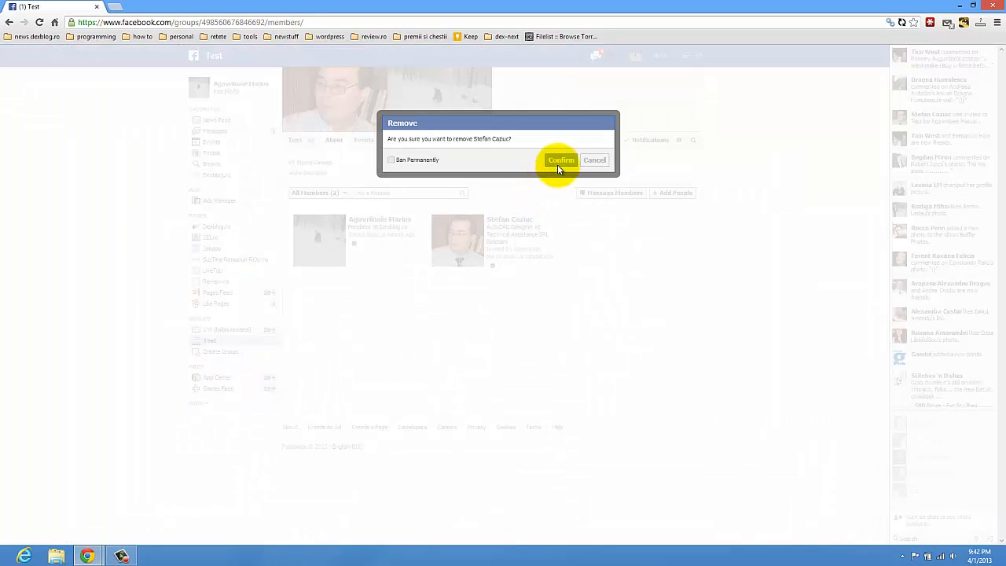
left_click(560, 161)
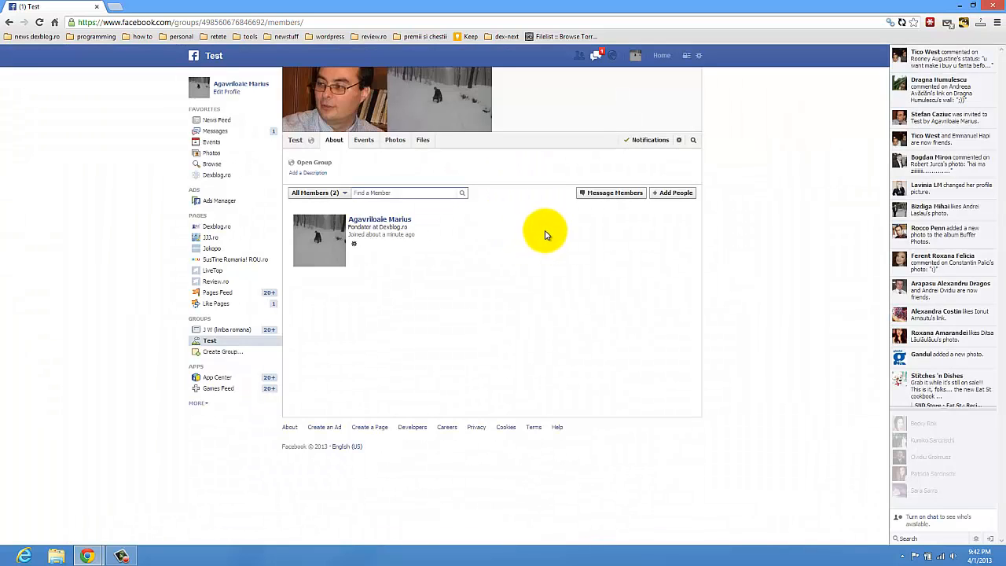
mouse_move(679, 144)
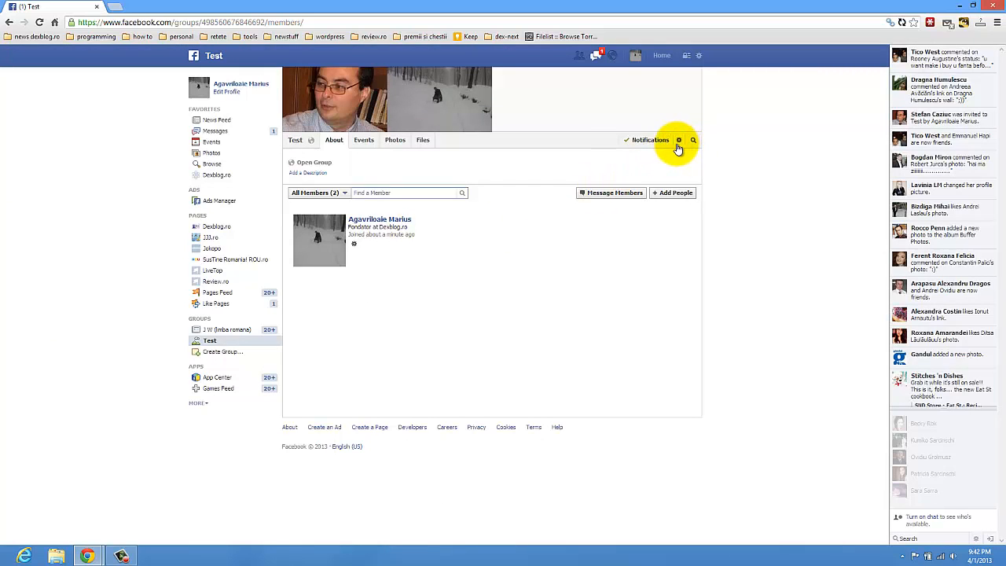
Leave the Test group via its gear menu and confirm Delete Group
left_click(679, 140)
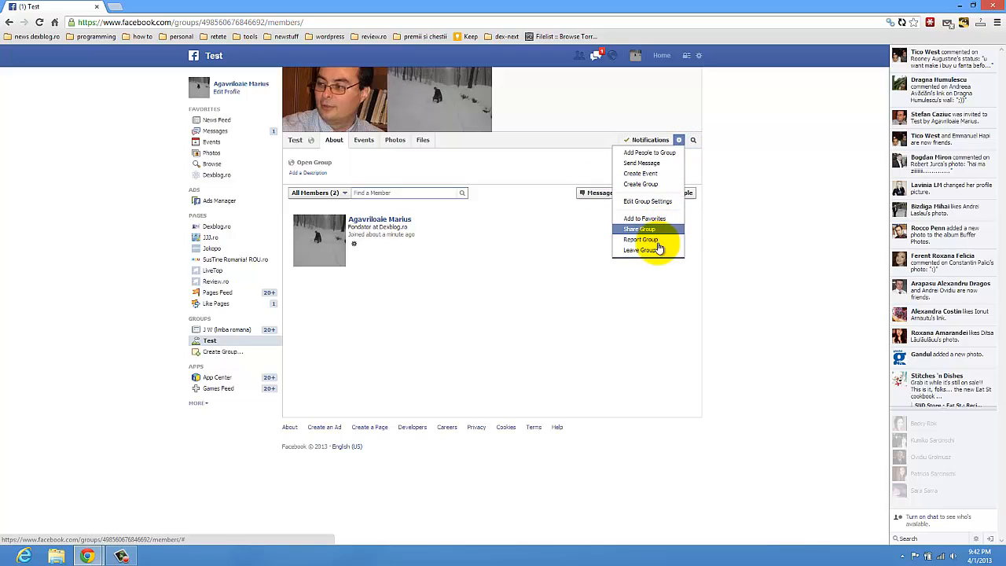
mouse_move(648, 250)
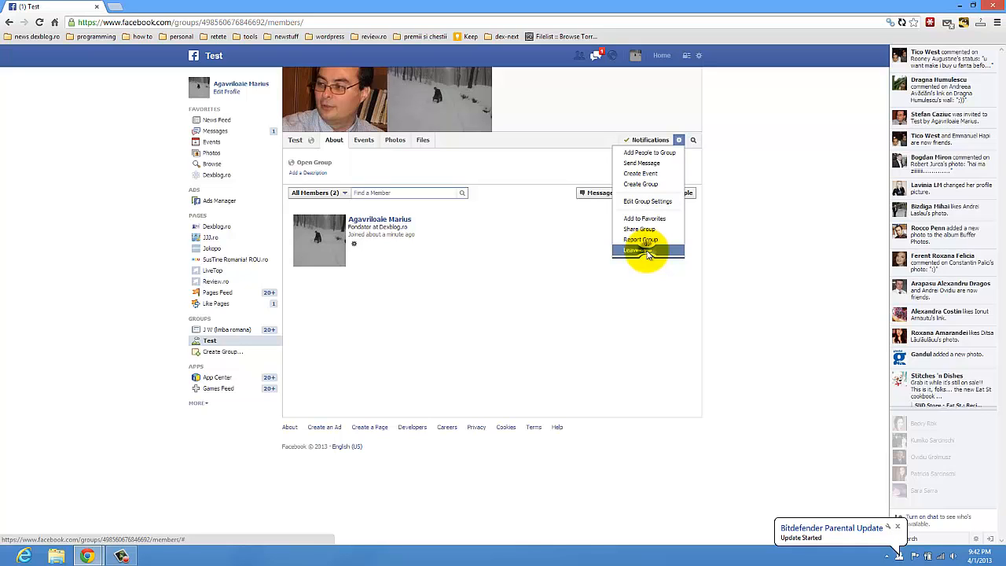
left_click(641, 250)
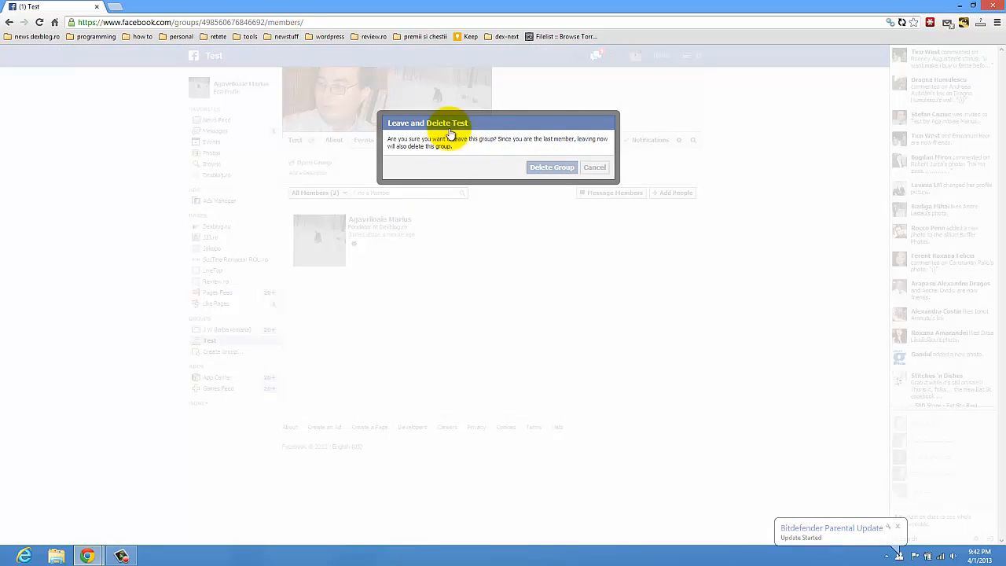
left_click(552, 167)
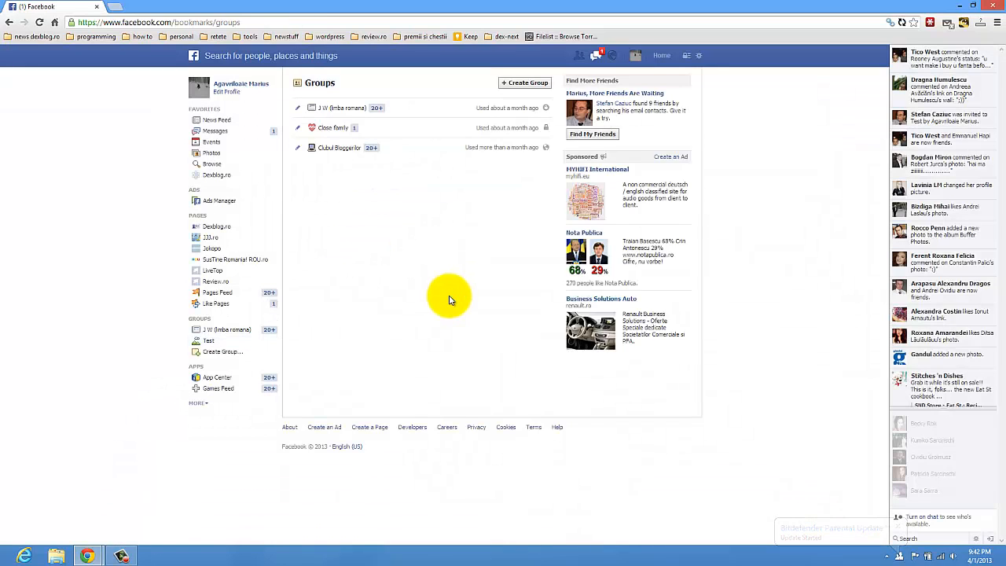